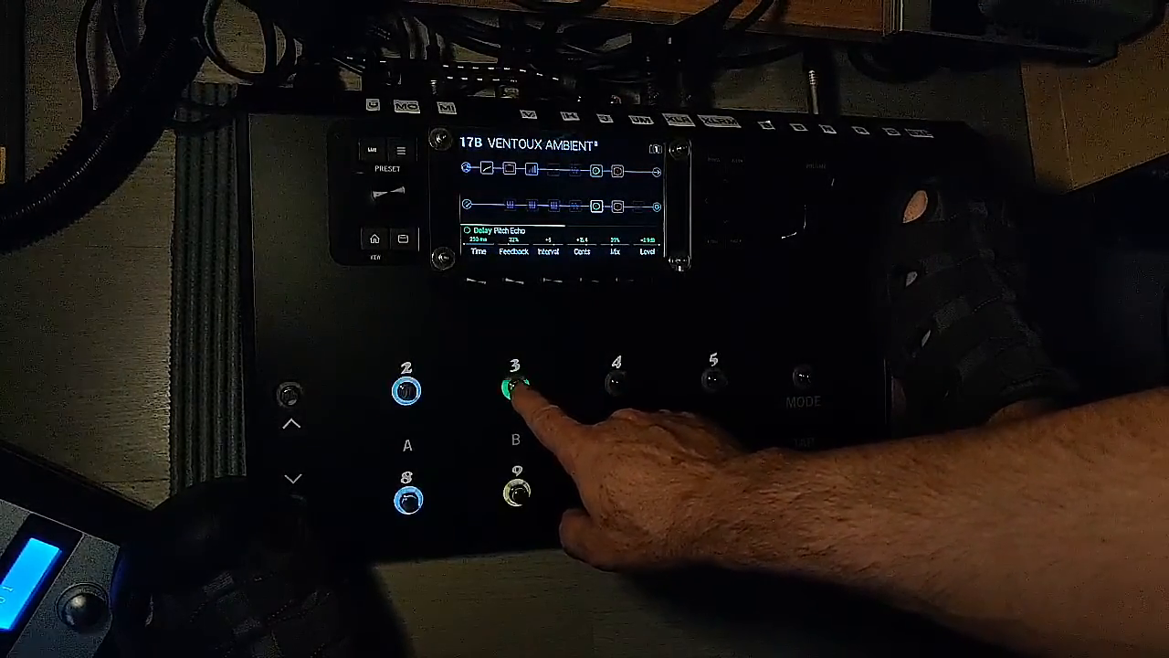
Bypass the Pitch Echo delay block in preset 17B Ventoux Ambient.
{"action": "left_click", "coordinate": [515, 389]}
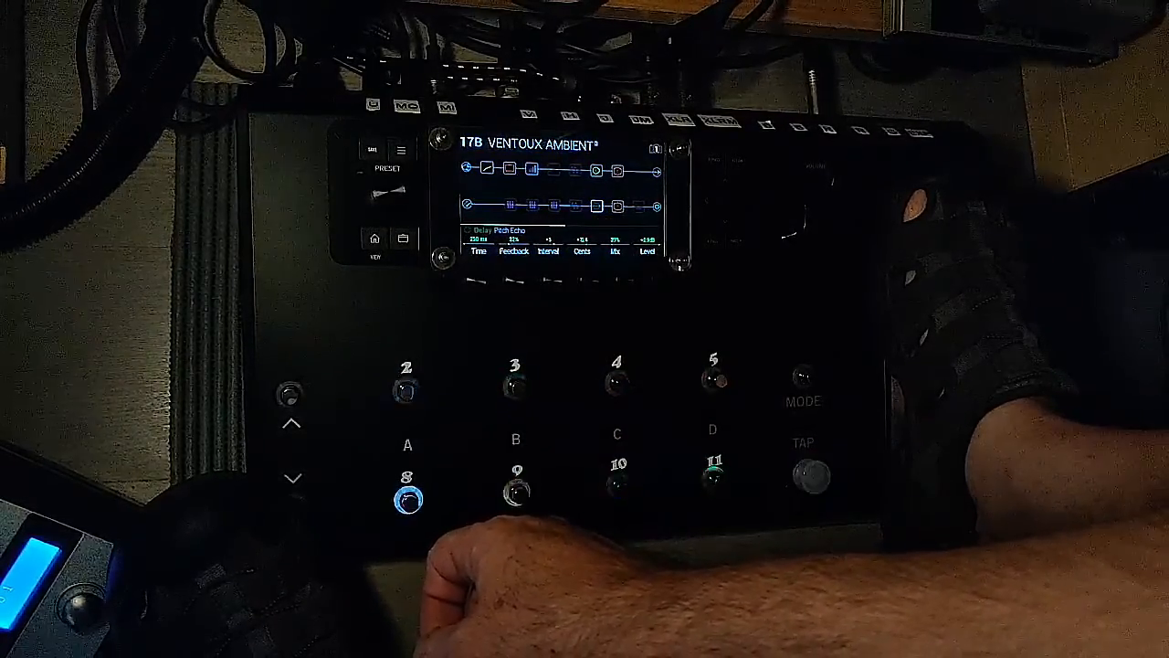
Re-engage the Pitch Echo delay and increase its Feedback.
{"action": "left_click", "coordinate": [516, 388]}
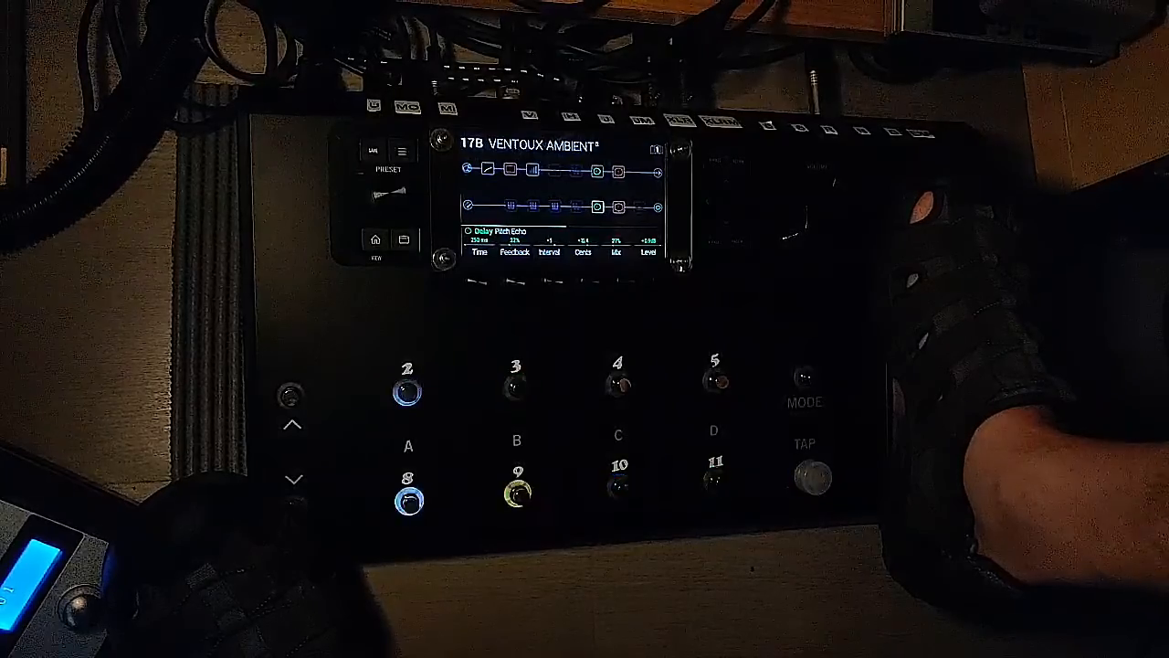
{"action": "left_click", "coordinate": [714, 478]}
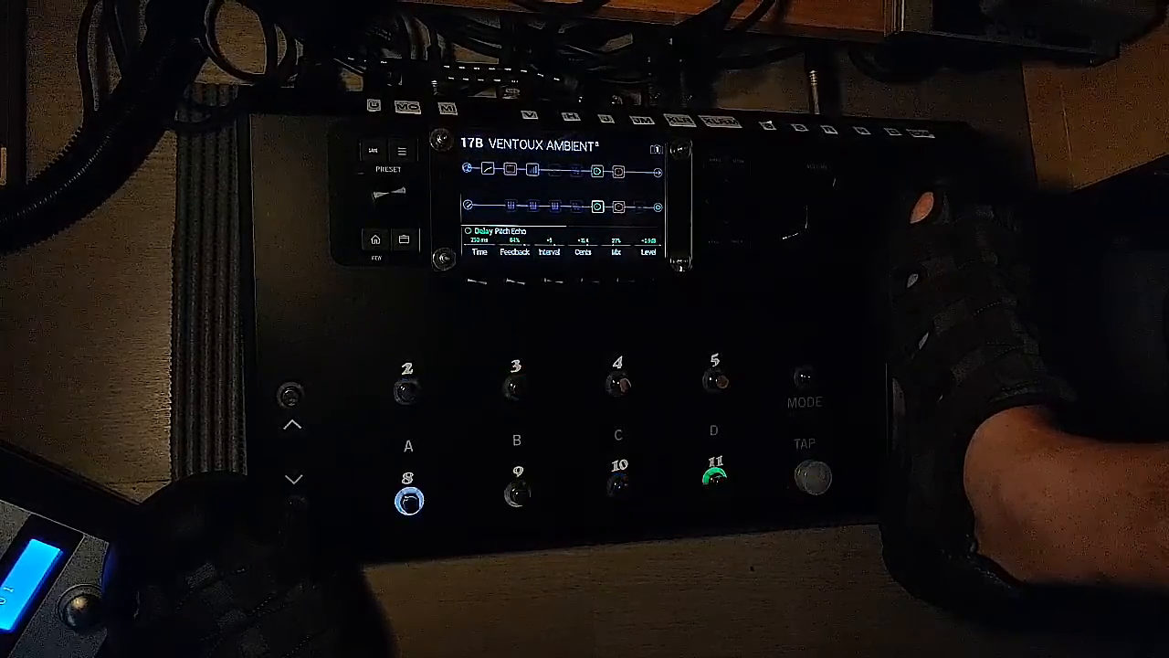